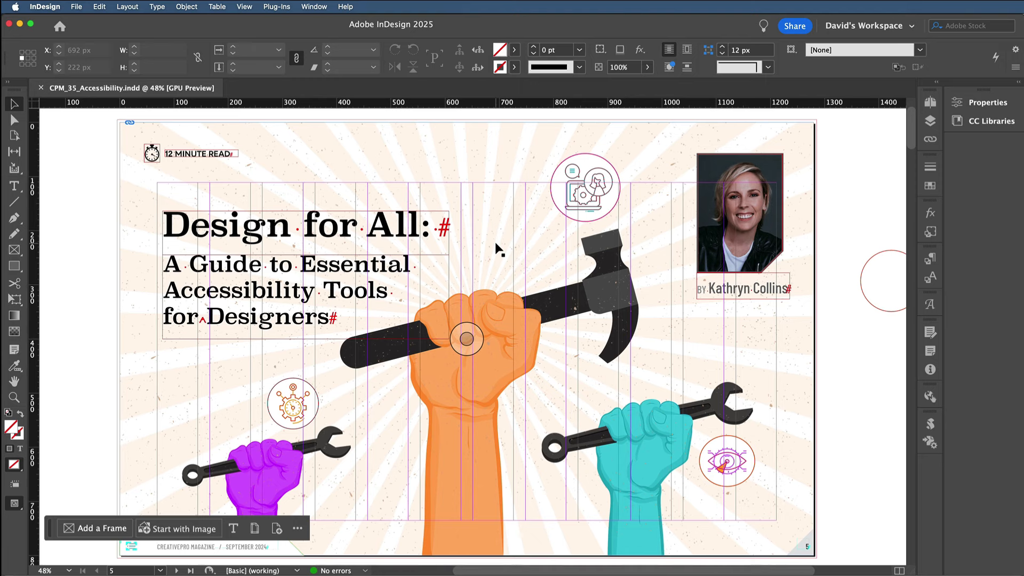
- Launch PageProof from InDesign's Plug-Ins menu beside the Design for All magazine layout
click(276, 6)
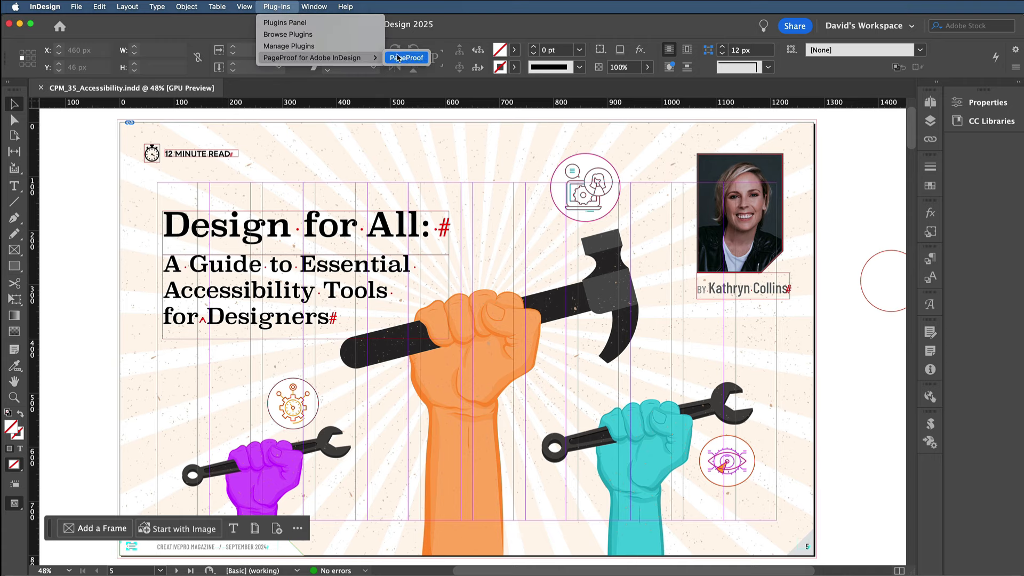
click(406, 57)
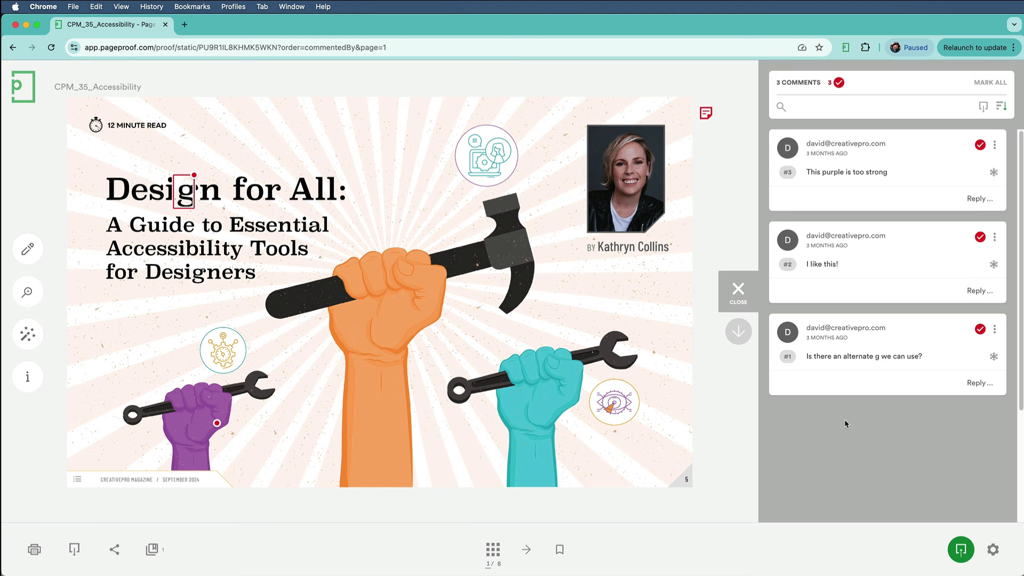
mouse_move(850, 257)
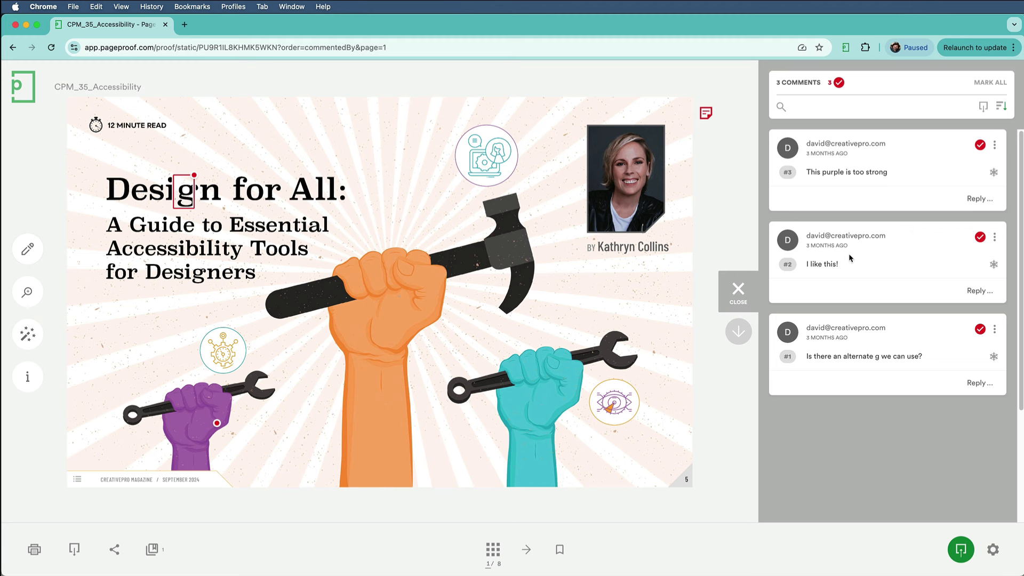
mouse_move(857, 411)
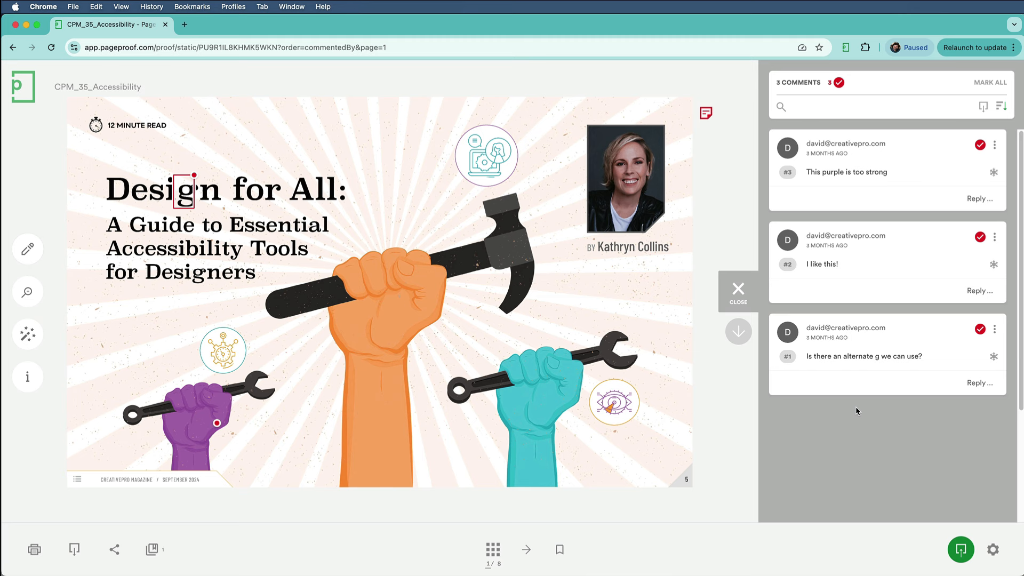
mouse_move(27, 335)
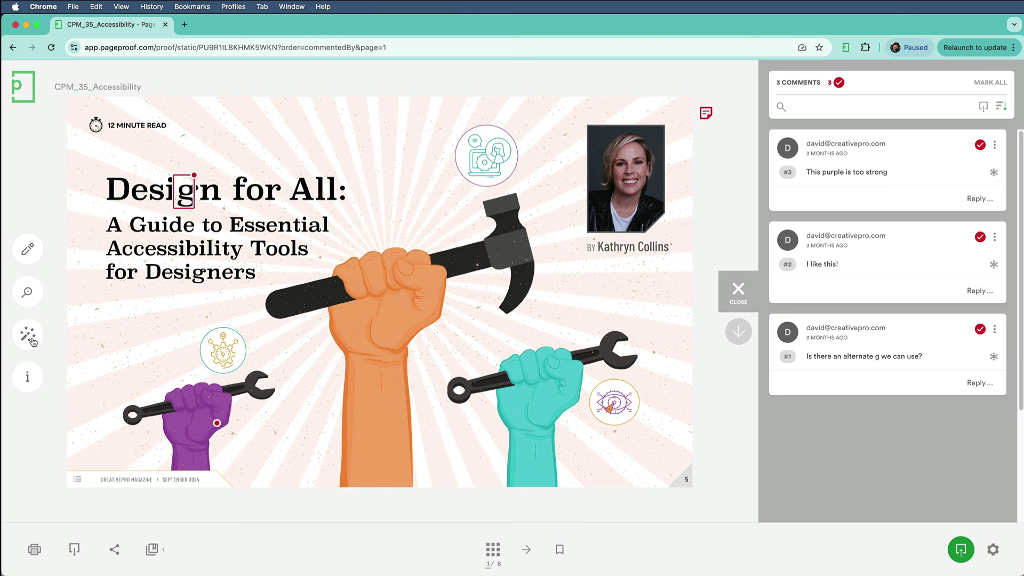
- Start Import comments from PDF and load CPM_35_AccessibilityTools-JP.pdf
click(27, 334)
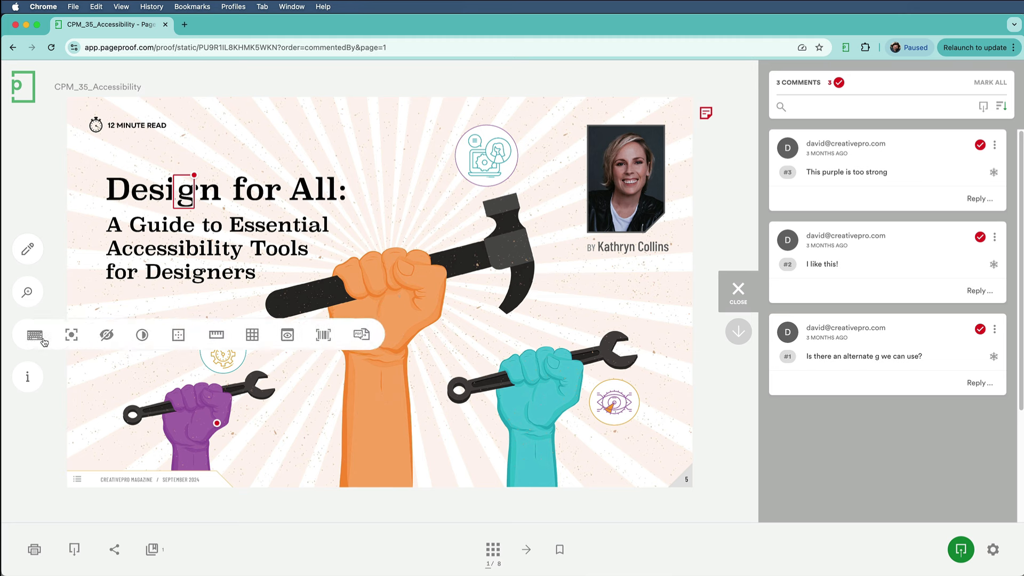
mouse_move(221, 354)
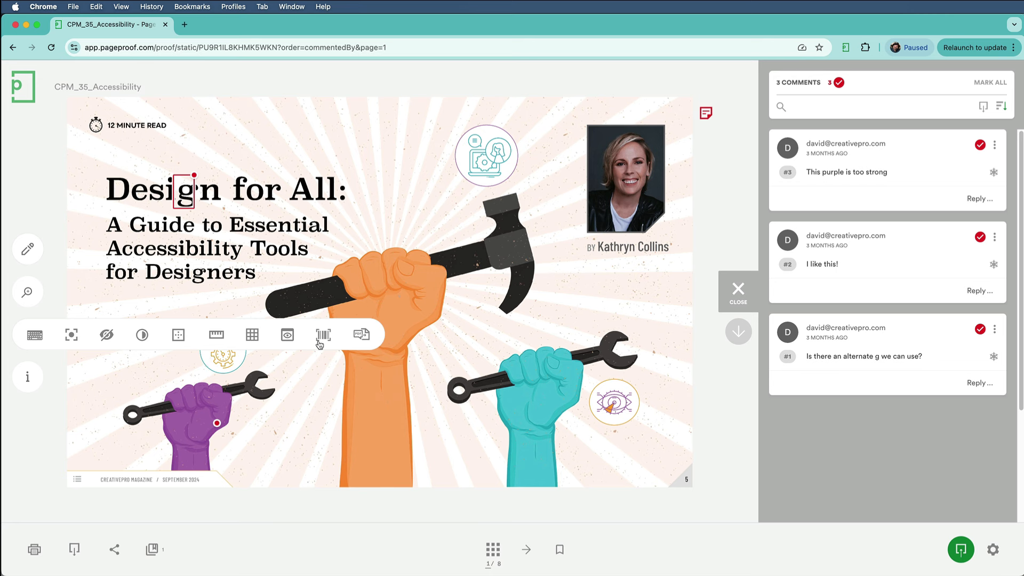
mouse_move(360, 335)
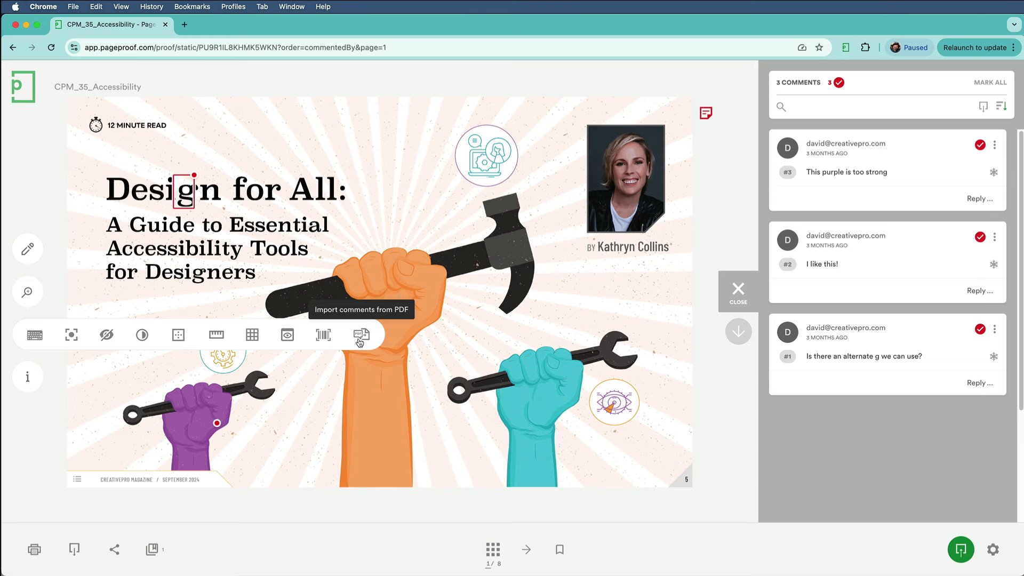
click(360, 335)
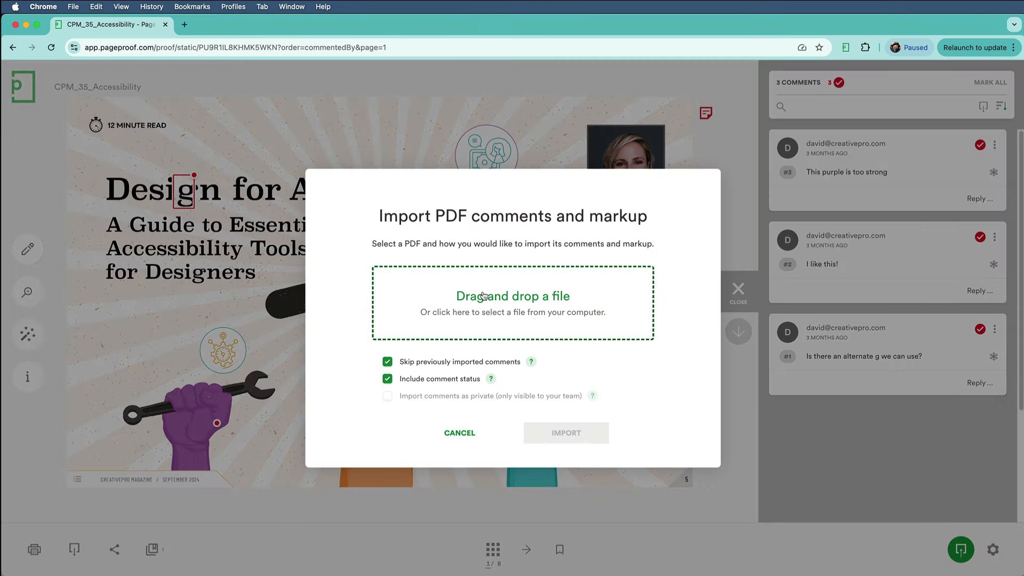
click(513, 303)
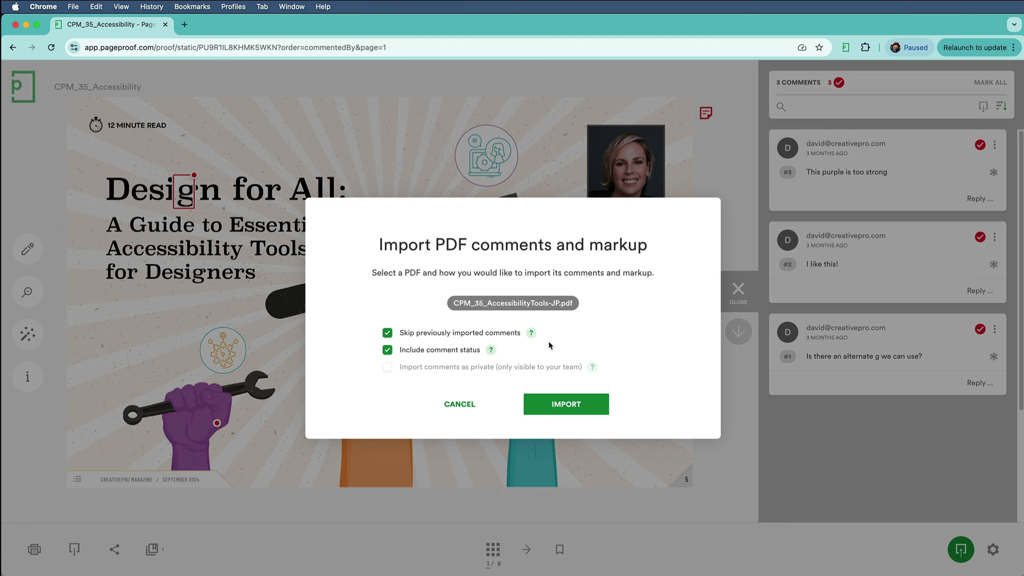
mouse_move(565, 404)
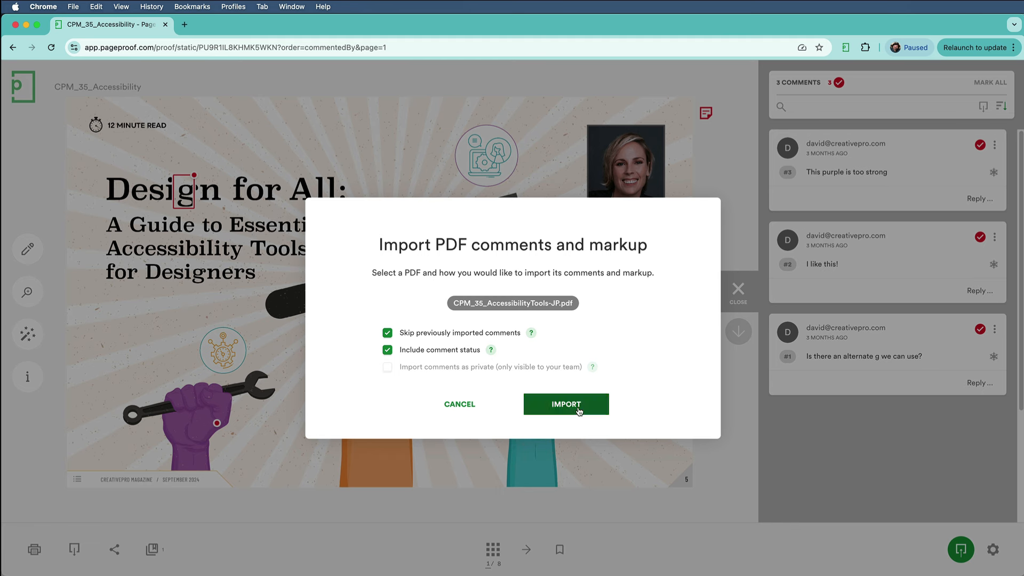
- Import the 48 PDF comments and 11 replies, then sort the 51 comments by position
click(566, 404)
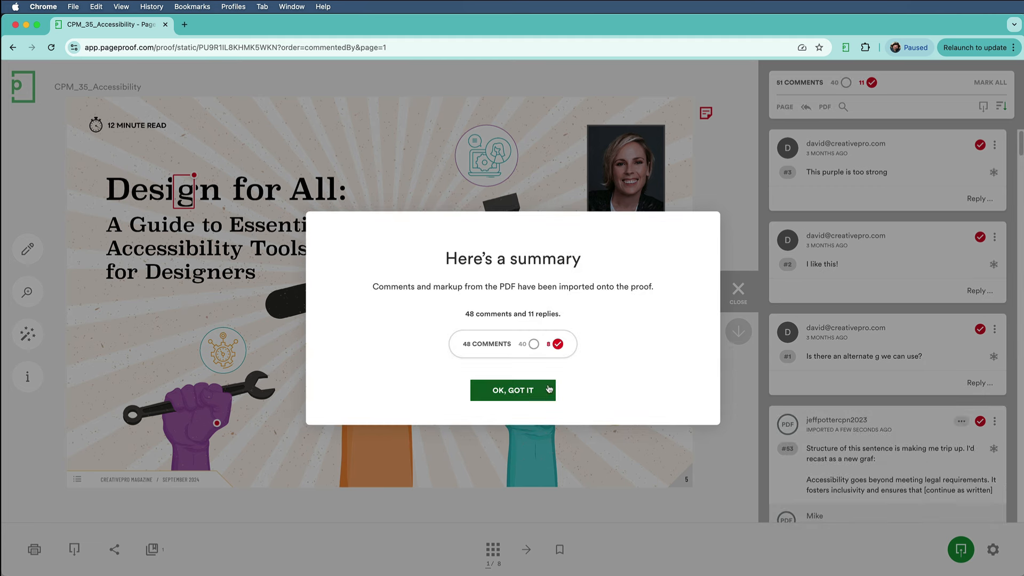
click(513, 390)
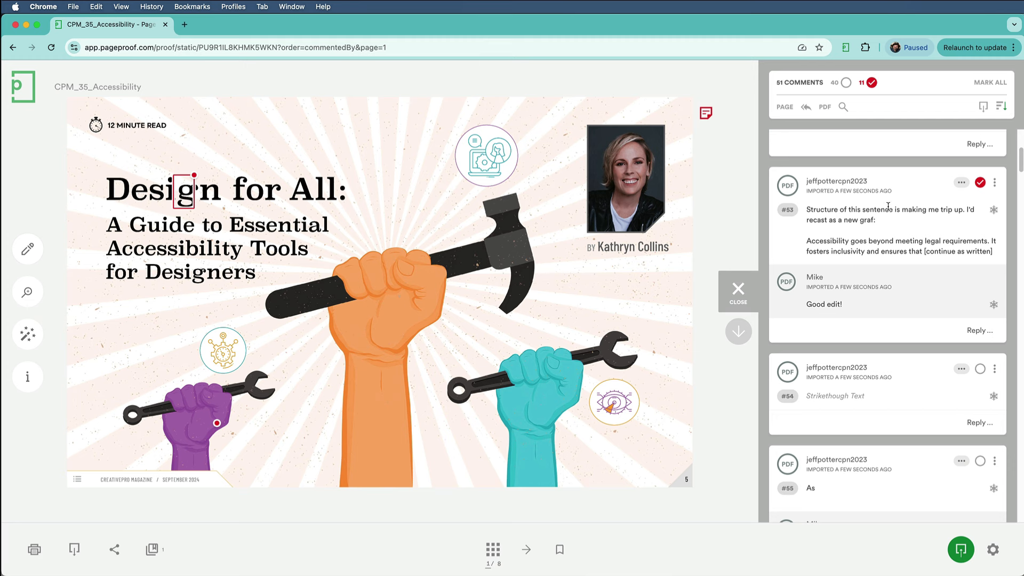
click(1012, 107)
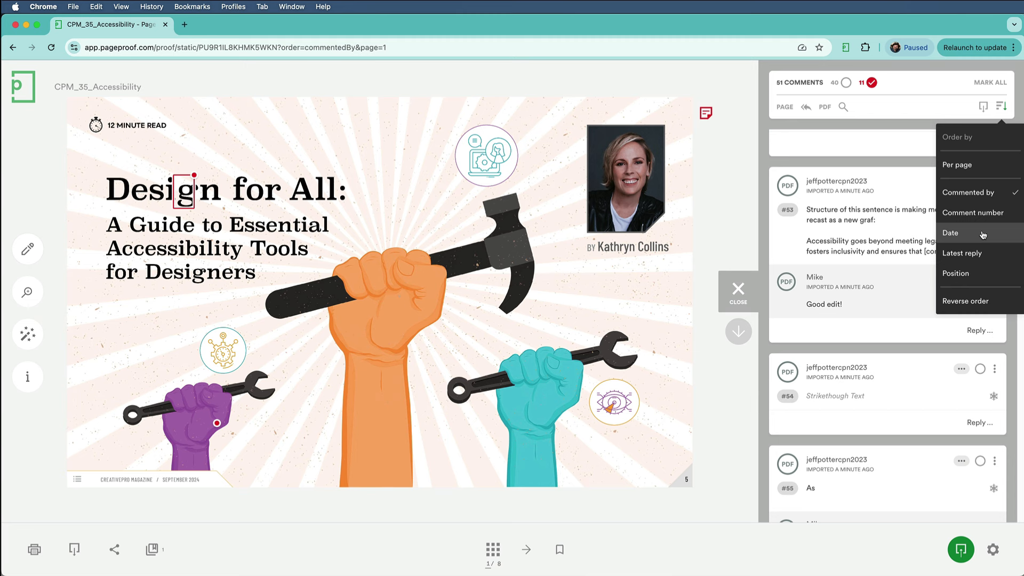
click(955, 273)
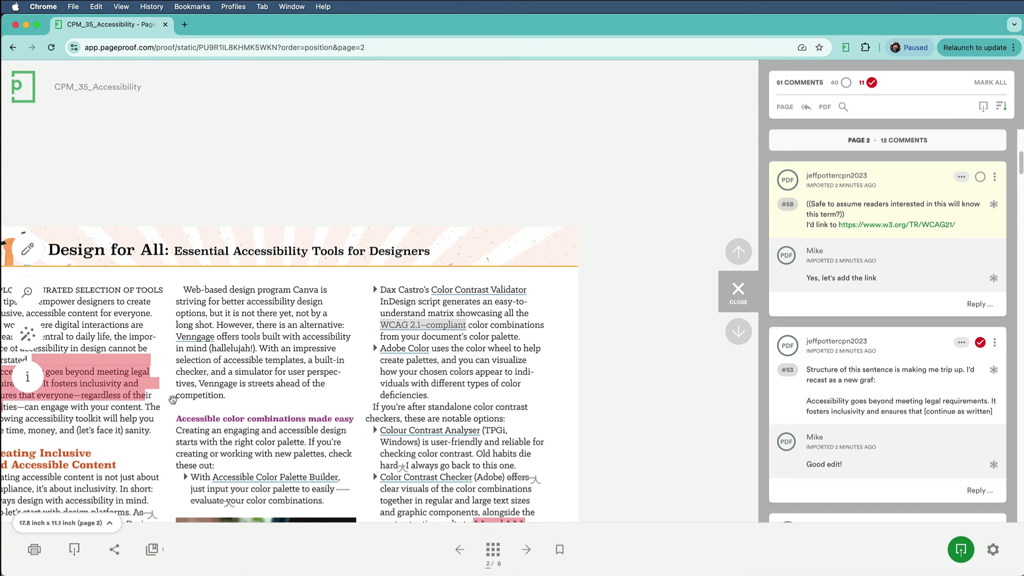
mouse_move(686, 361)
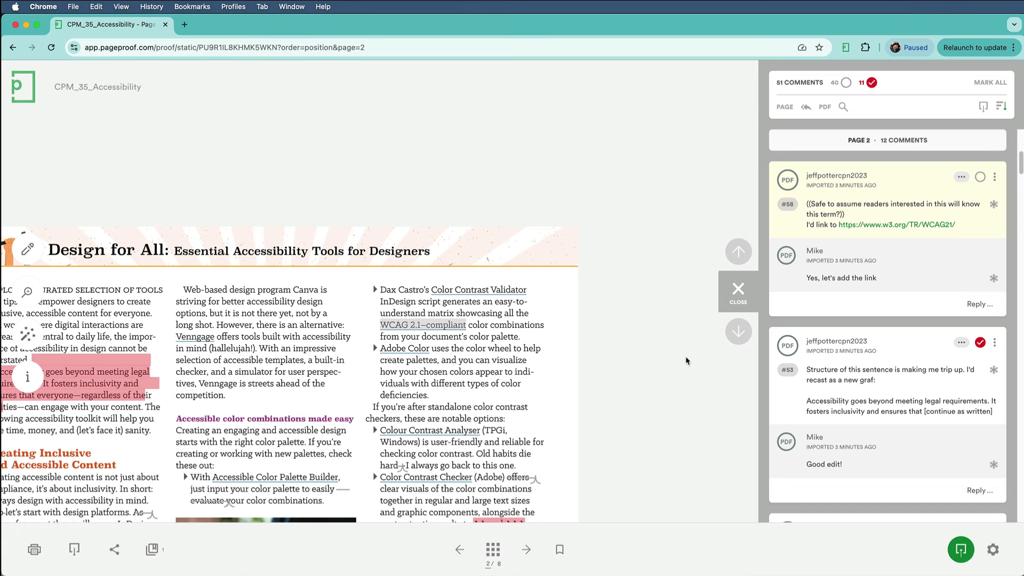
- Step to the next page, return to page 1 via the thumbnail grid, and reopen the 51 comments
click(526, 549)
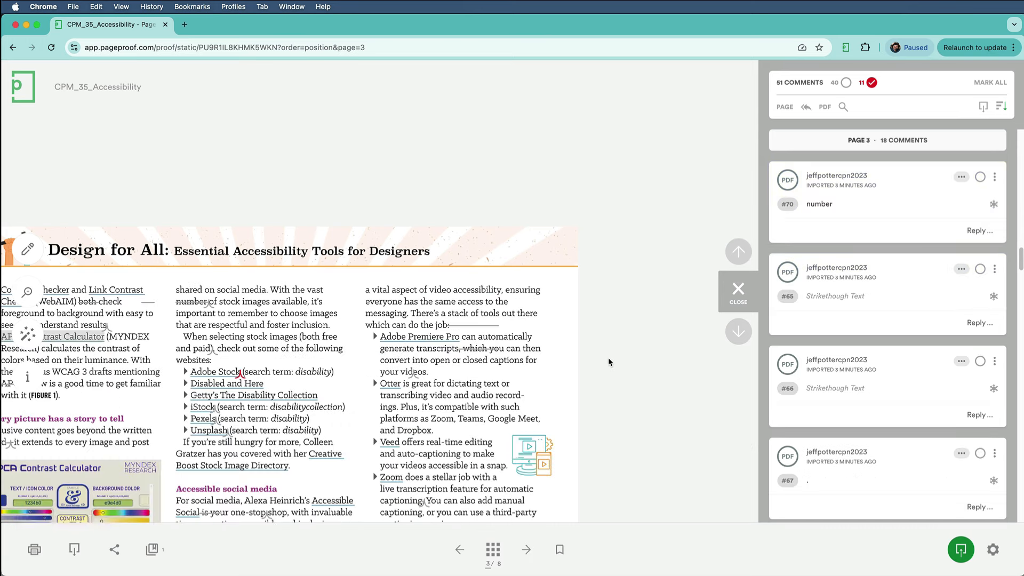
scroll(up, 3)
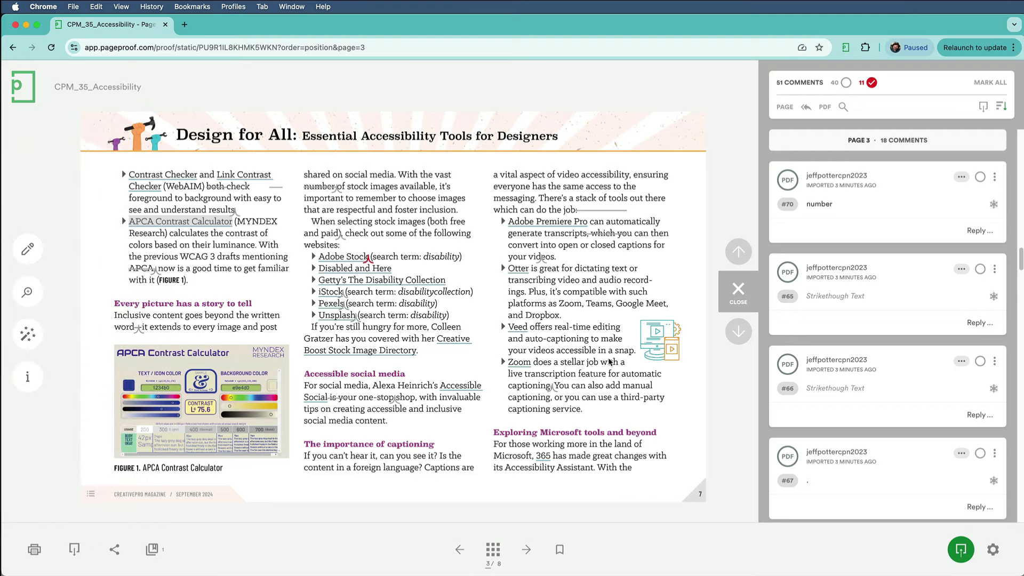
click(492, 549)
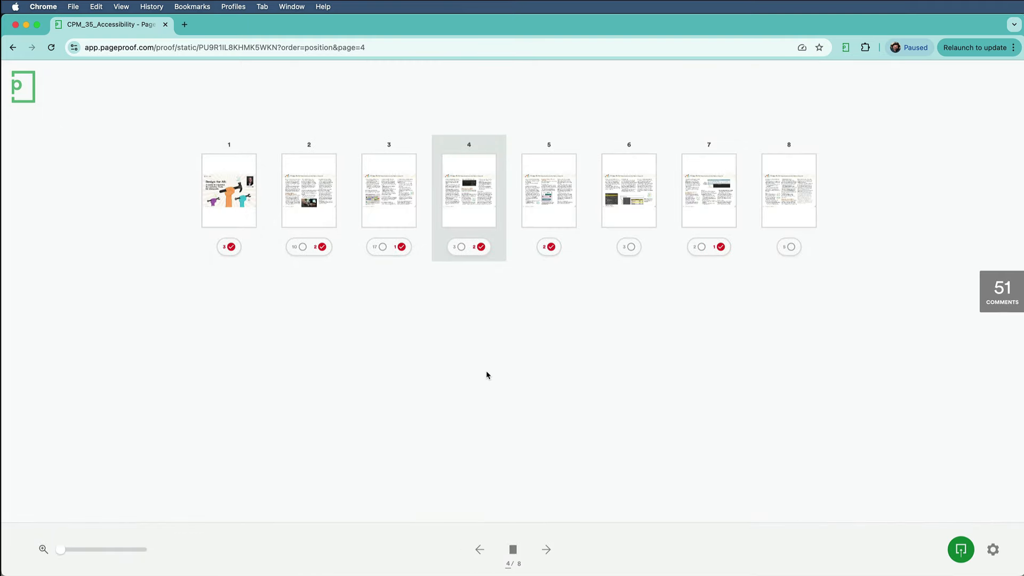
mouse_move(241, 201)
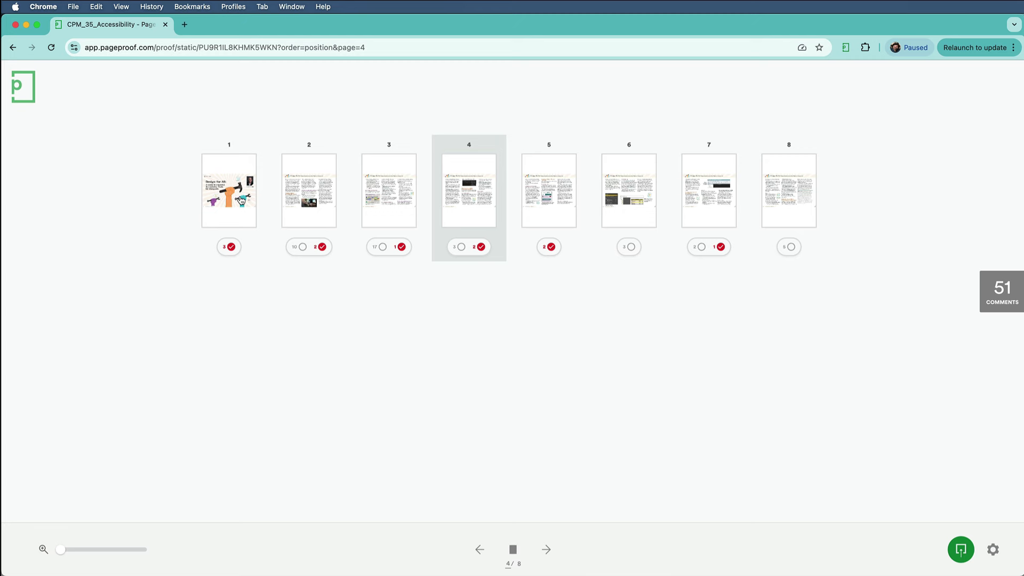
click(228, 190)
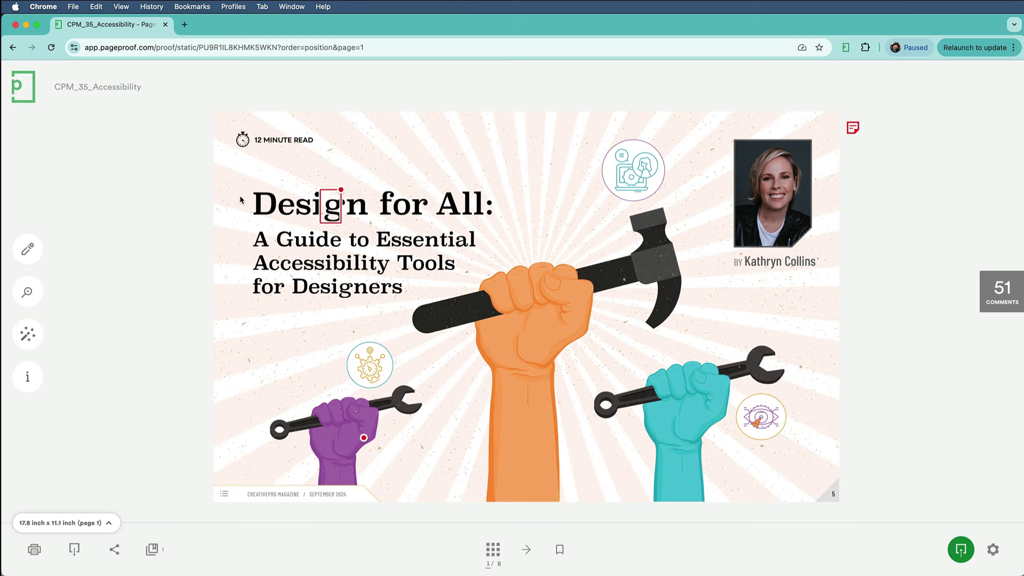
mouse_move(1004, 317)
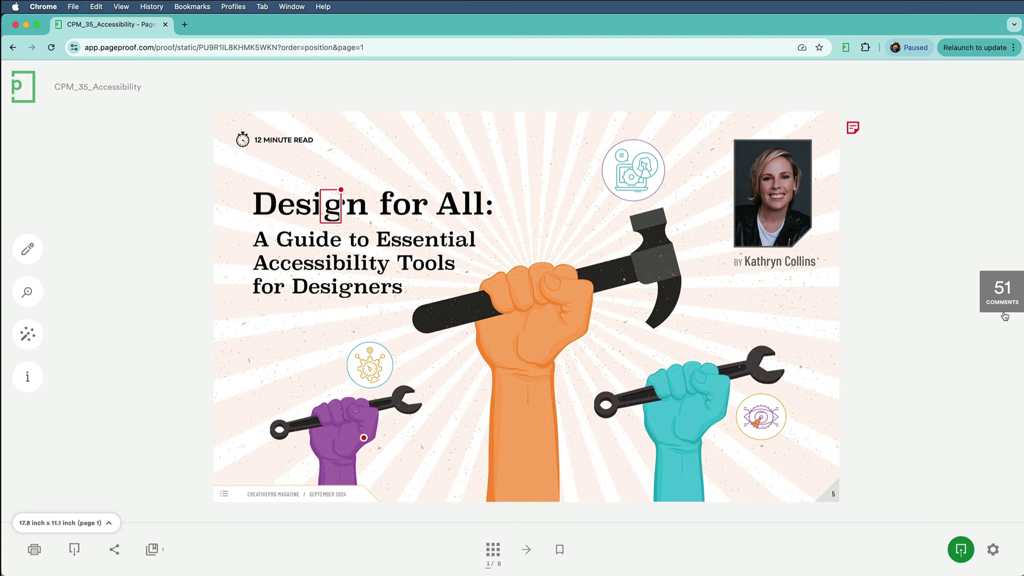
click(1002, 292)
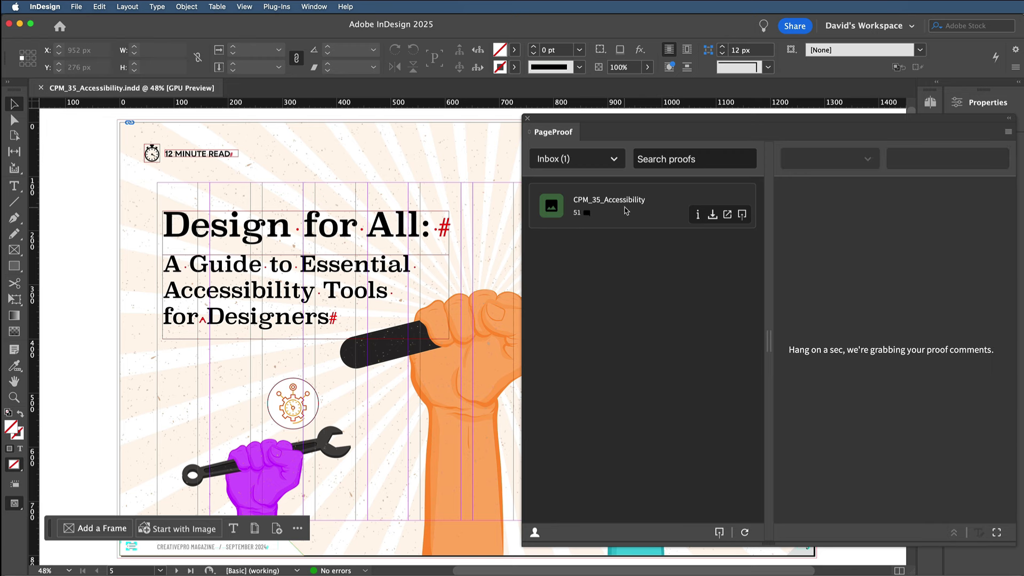
- Select the CPM_35_Accessibility proof in the panel's Inbox to show its 11 to-do comments by page
click(609, 199)
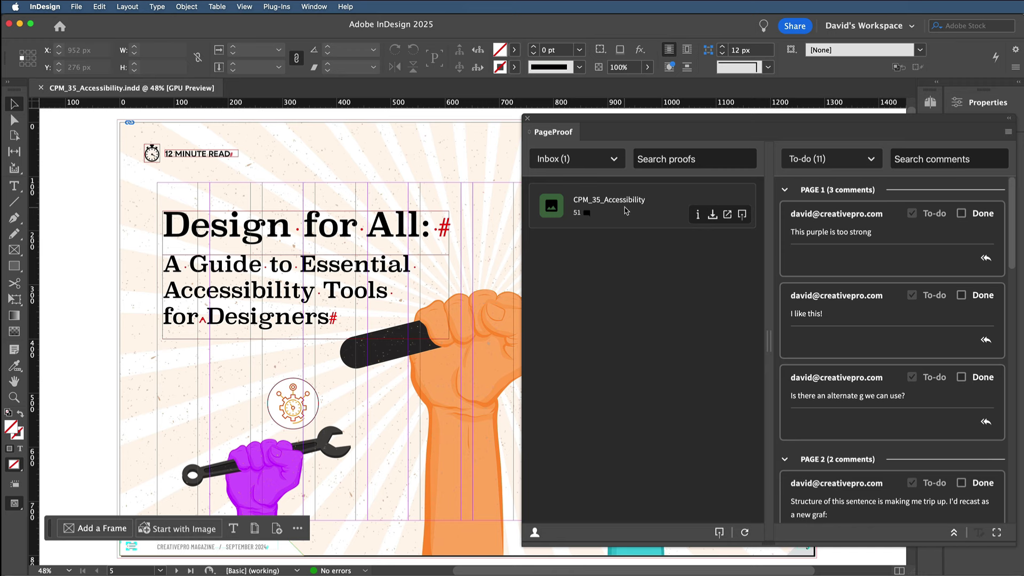